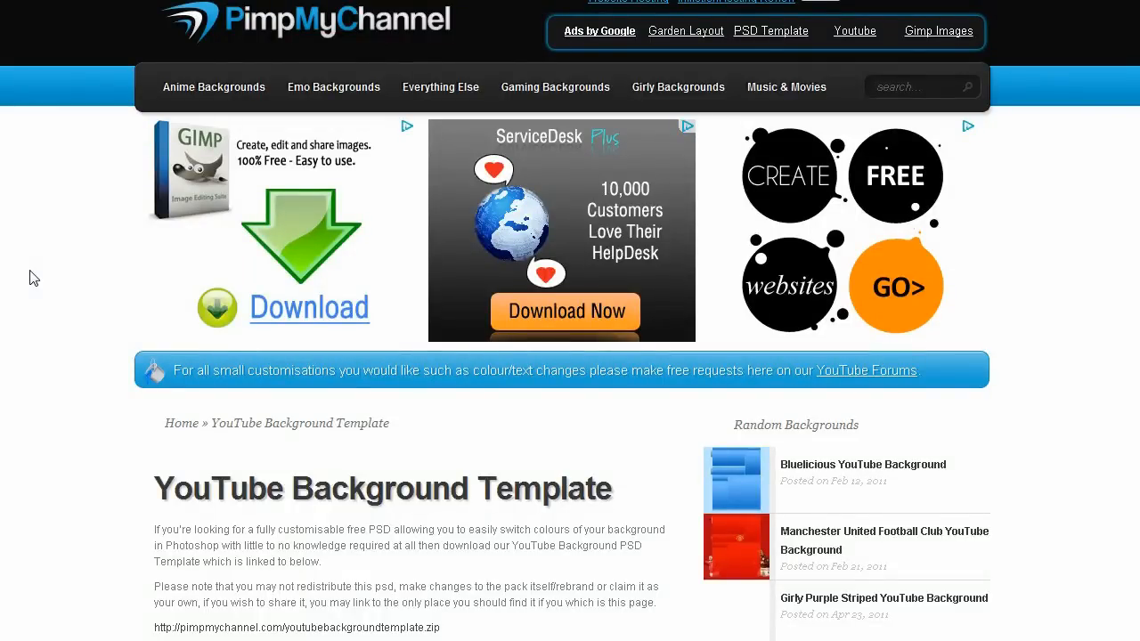
Scroll the PimpMyChannel template page down to its background template download links
scroll(down, 3)
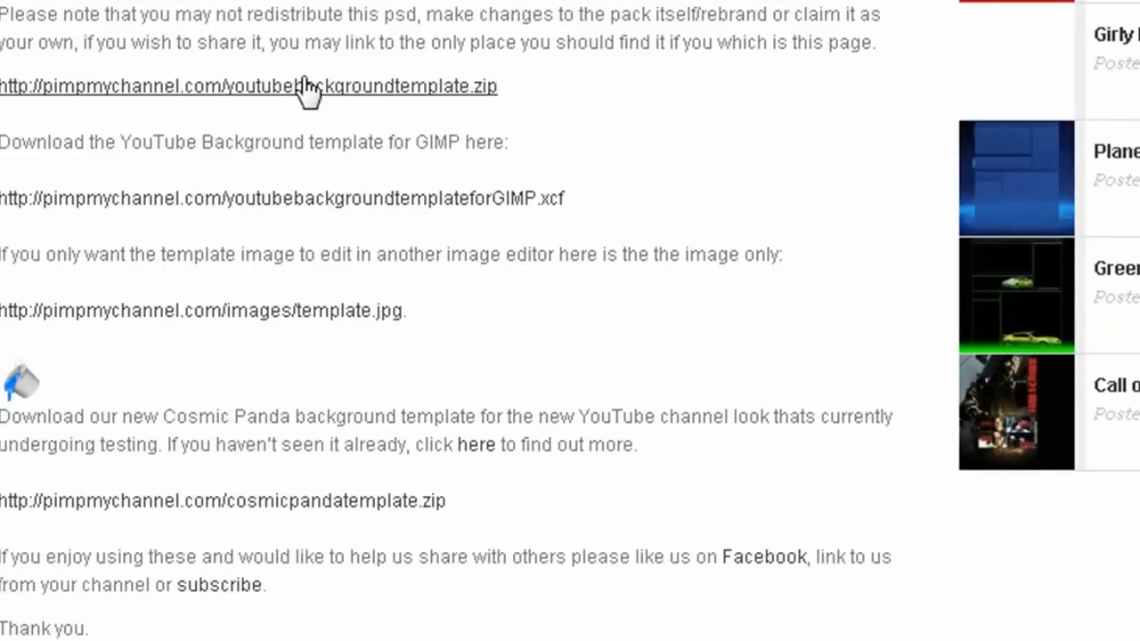
mouse_move(364, 501)
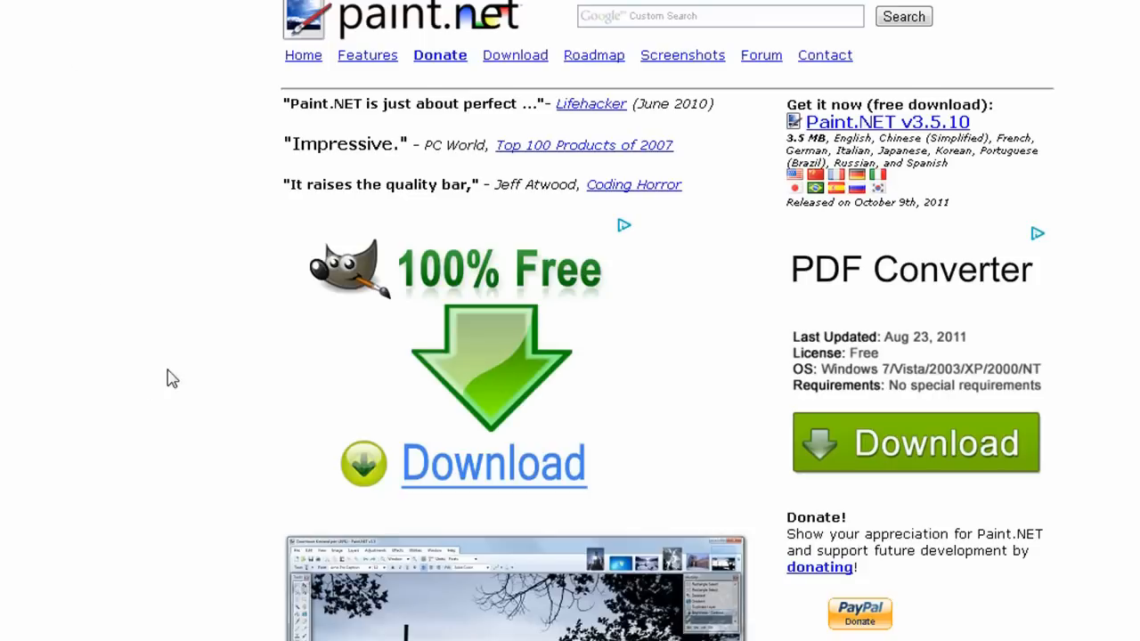
Scroll through the Paint.NET free download page
scroll(down, 3)
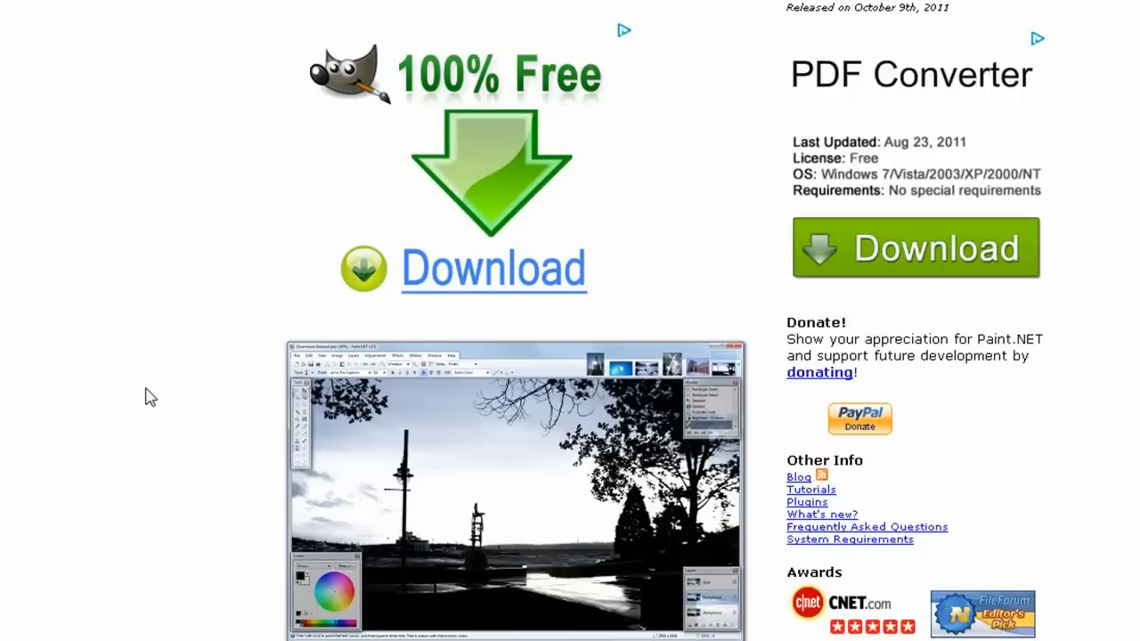
scroll(down, 3)
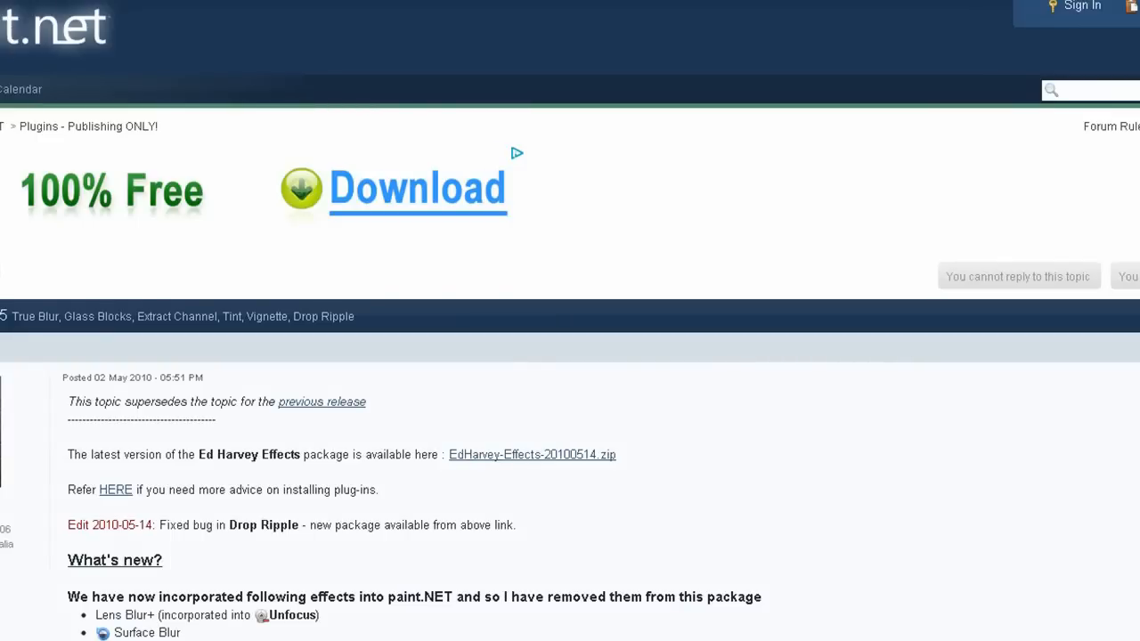
mouse_move(264, 422)
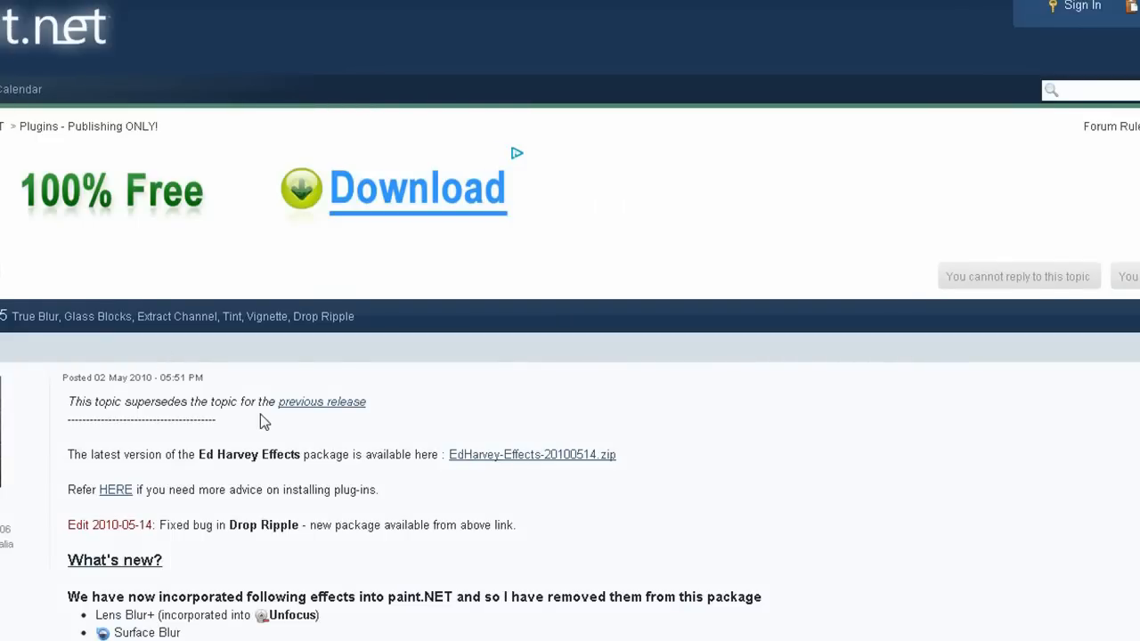
Scroll through the Ed Harvey Effects thread's new-effect example images
scroll(down, 3)
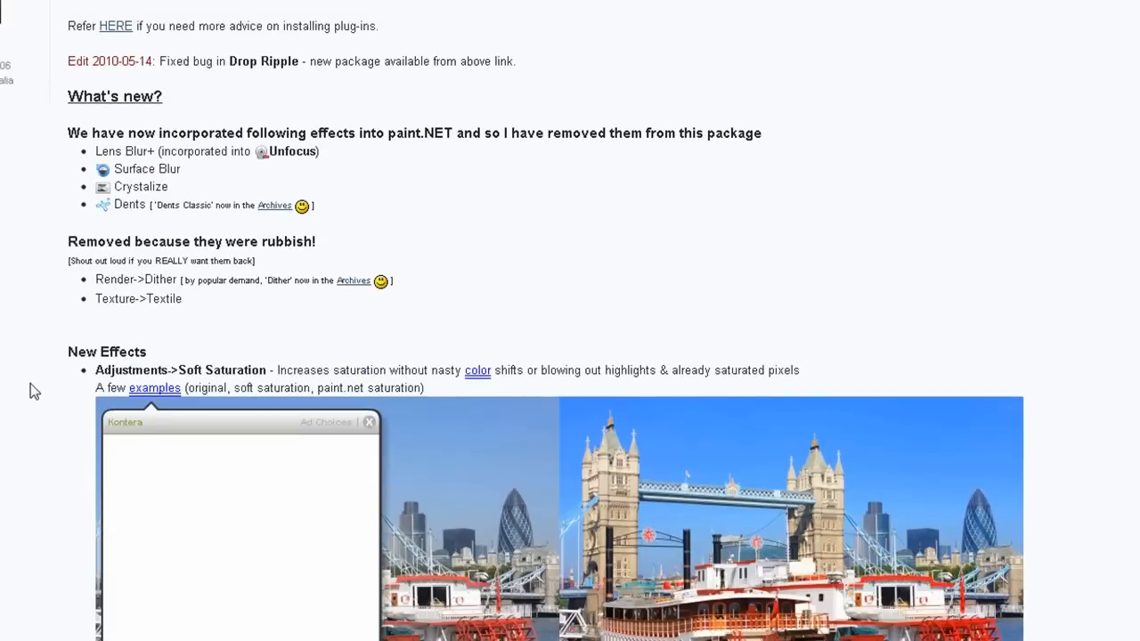
scroll(down, 3)
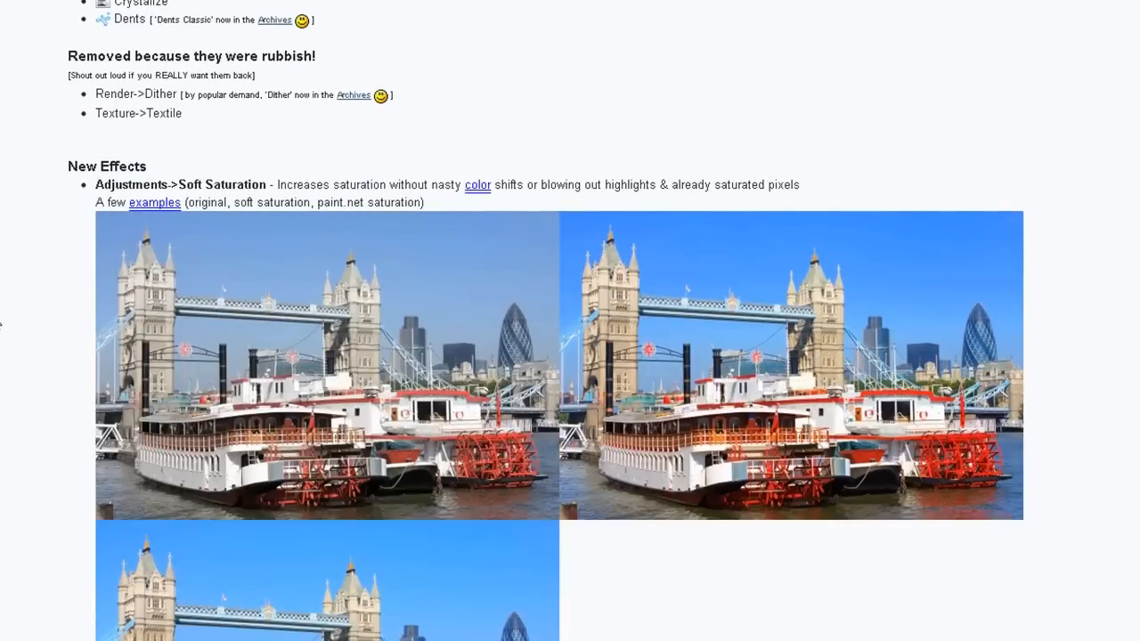
scroll(down, 3)
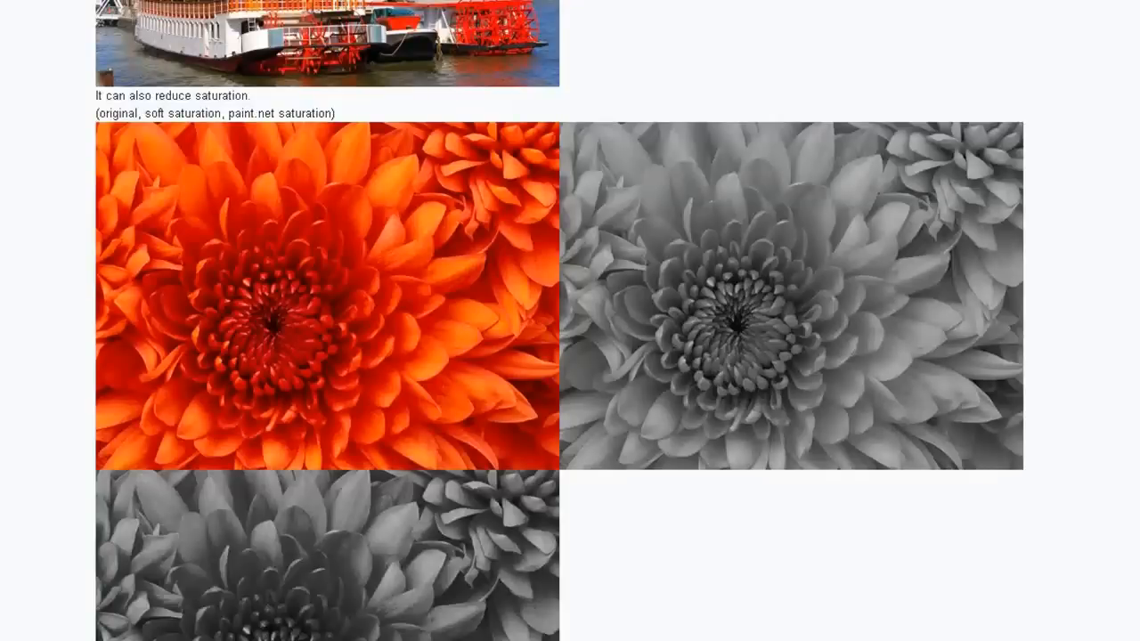
scroll(down, 3)
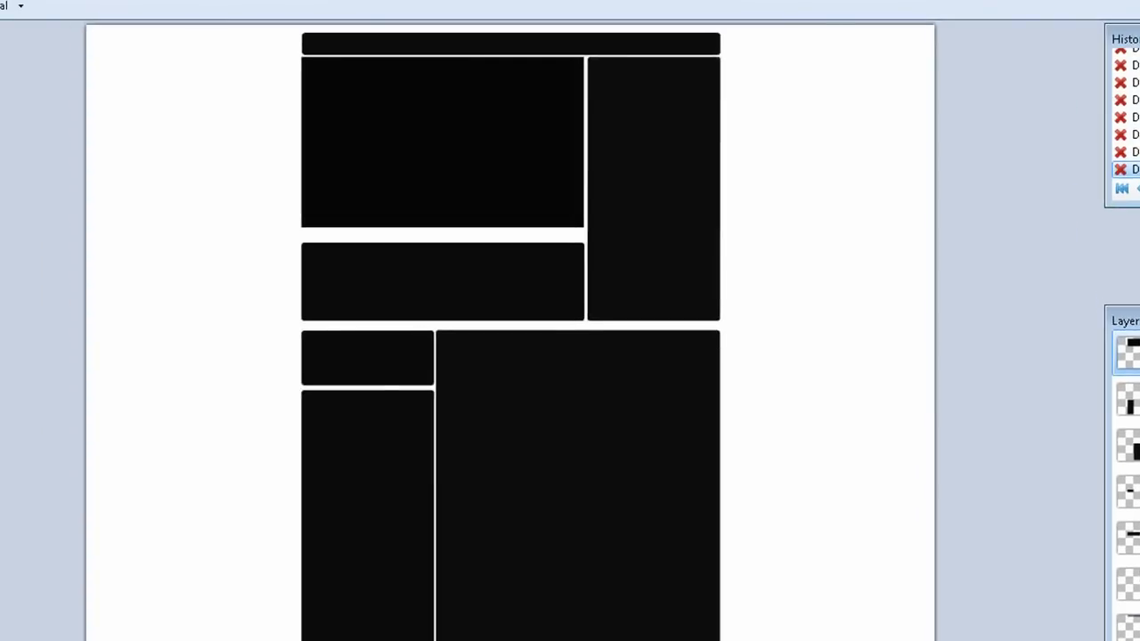
Select the template canvas of black layout panels for editing
click(396, 133)
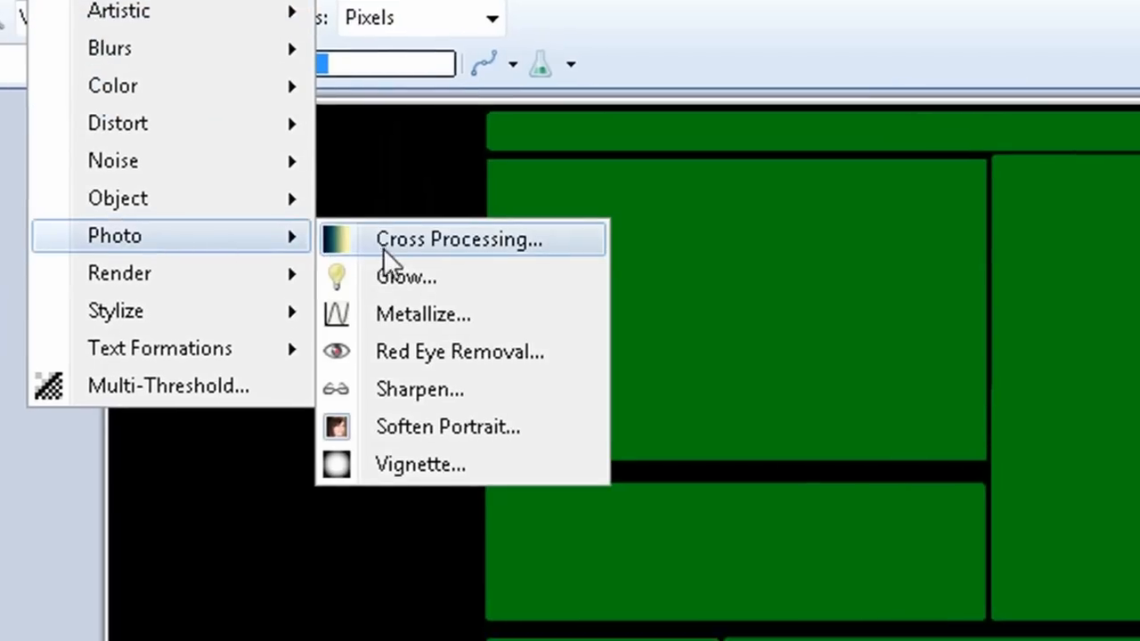
Apply Glow, Splinter blur, then Glow with Radius 20, Brightness 90, Contrast -100
click(406, 278)
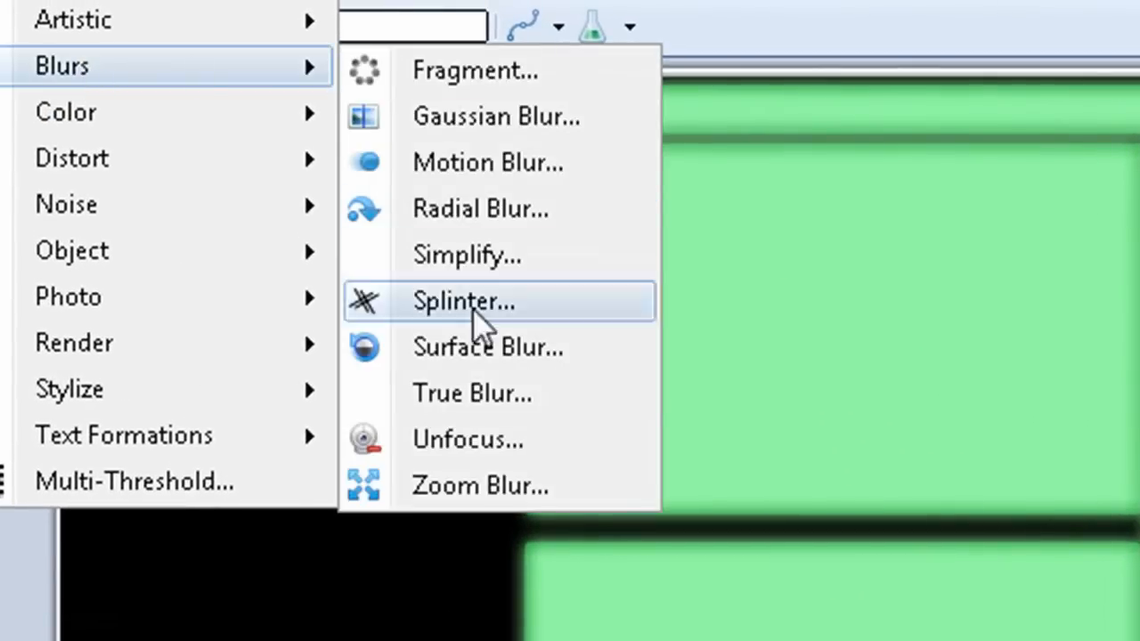
click(472, 394)
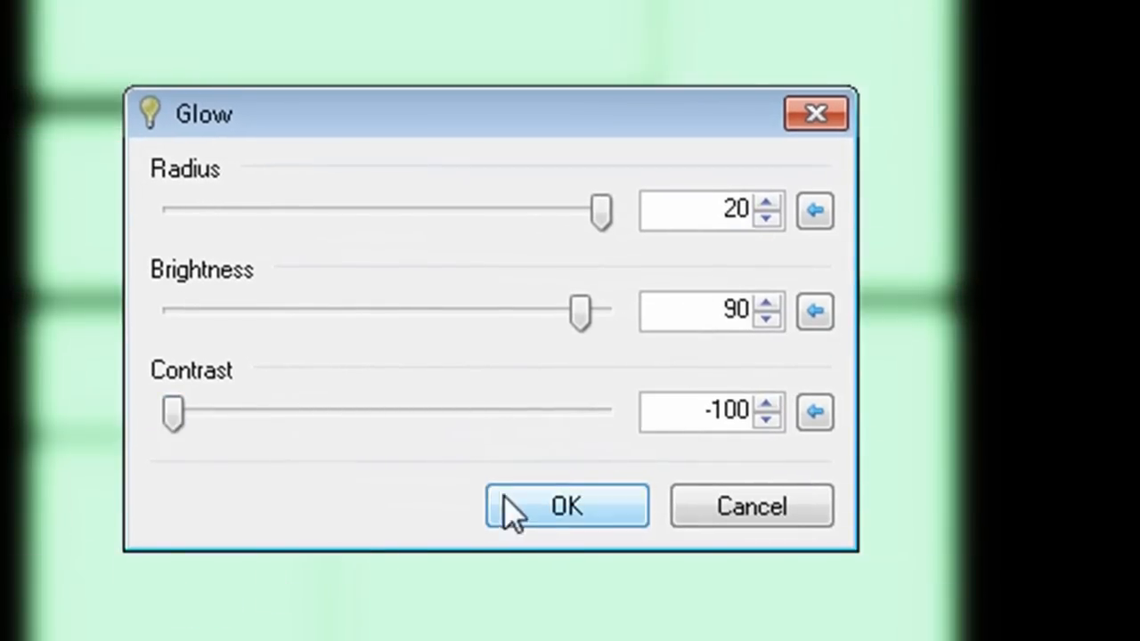
click(567, 506)
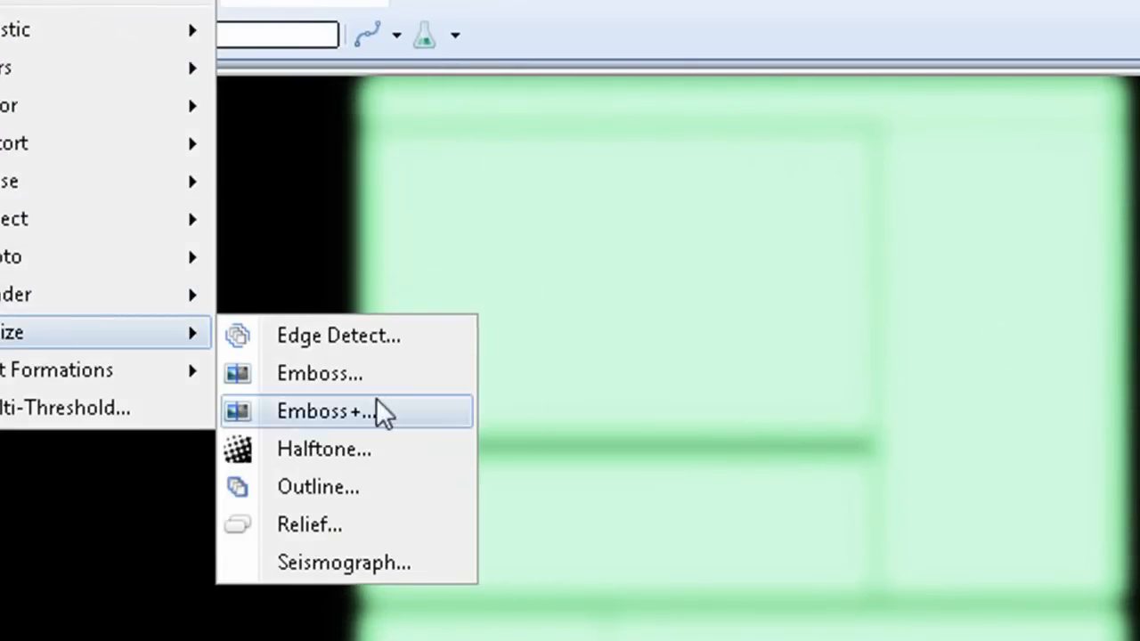
Apply Emboss+, then Add Noise with Intensity 45, Saturation 0, Coverage 100
click(344, 563)
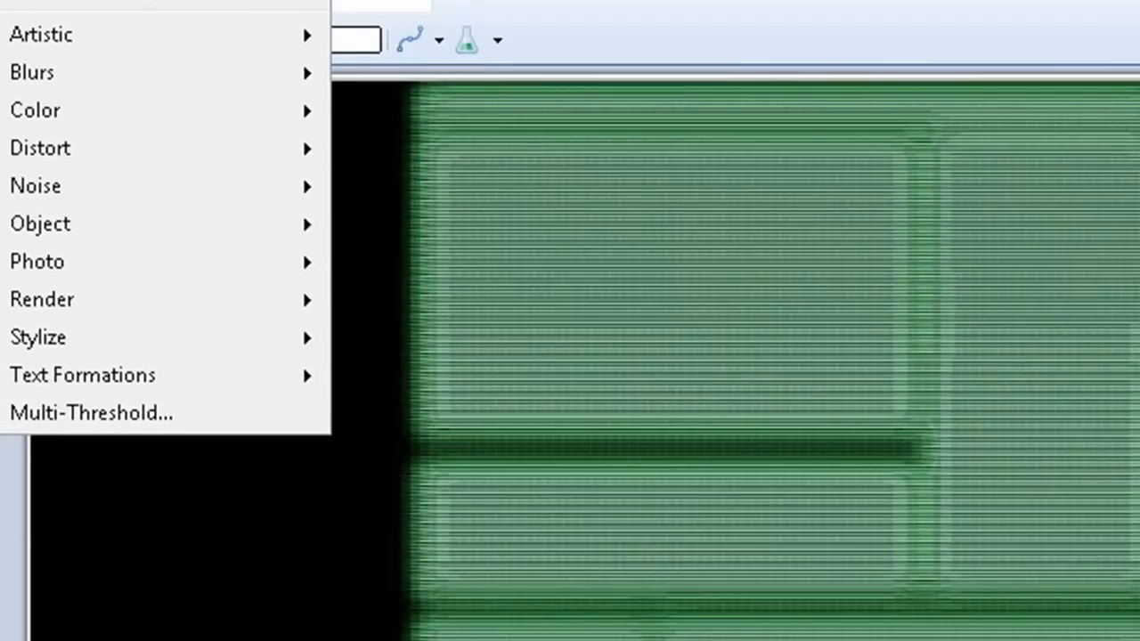
click(36, 185)
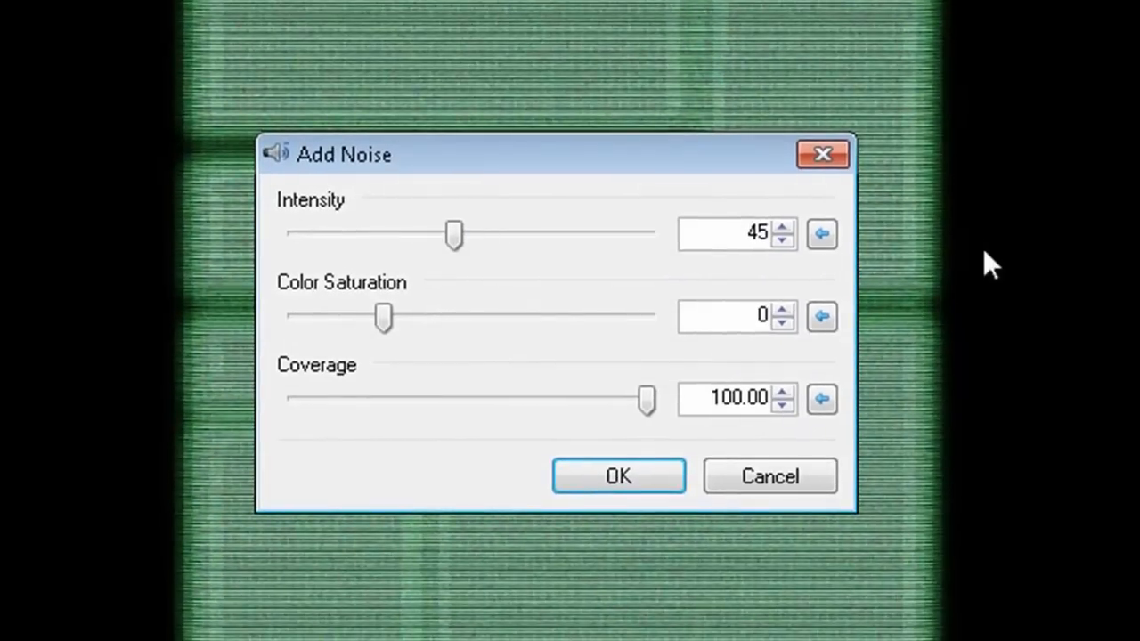
click(618, 476)
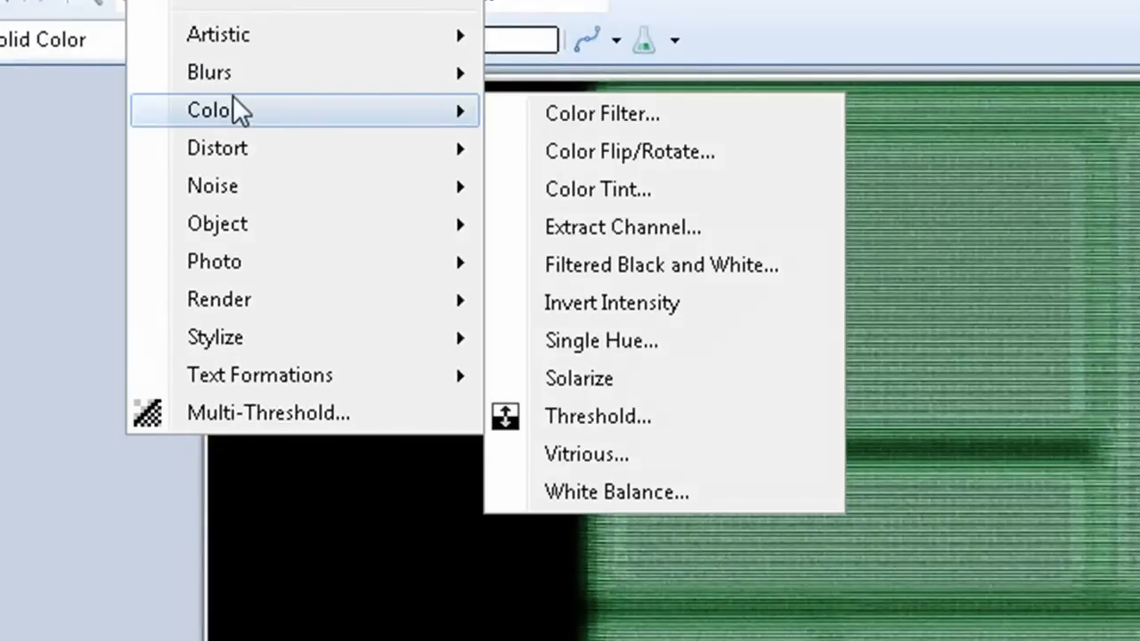
mouse_move(217, 146)
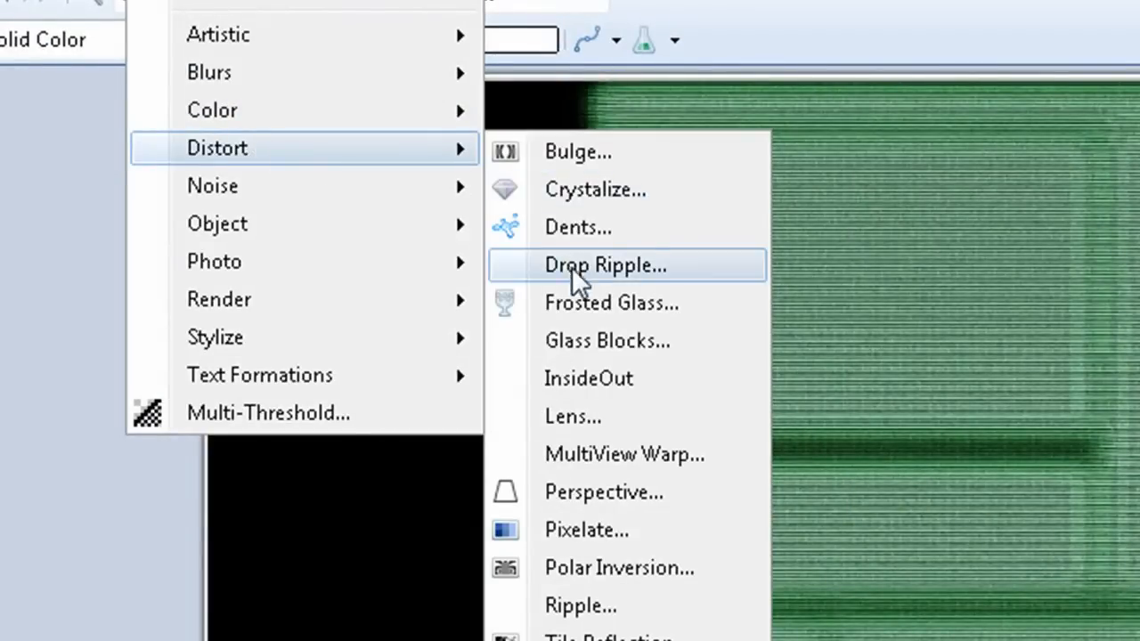
Apply Drop Ripple, then Halftone with Dot shape at size 5
click(611, 302)
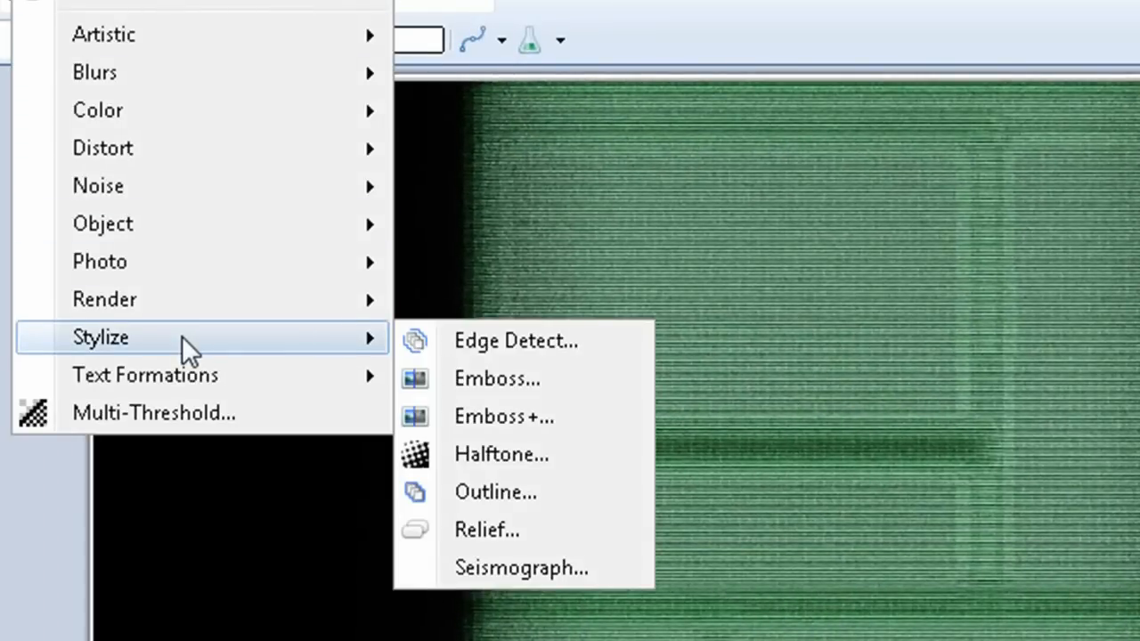
click(503, 454)
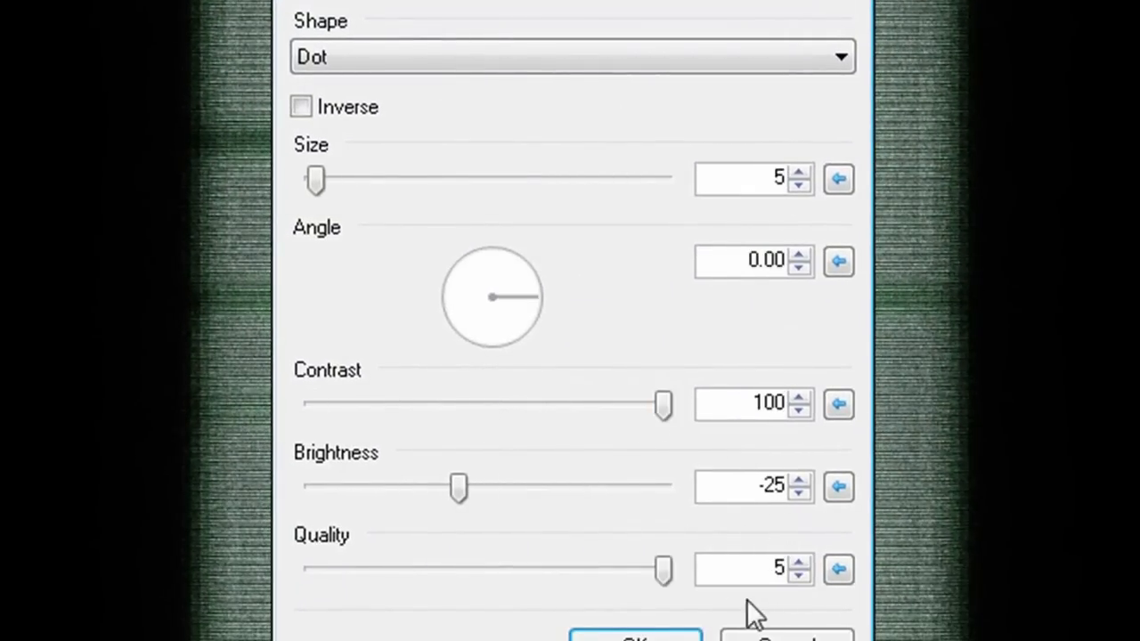
click(634, 638)
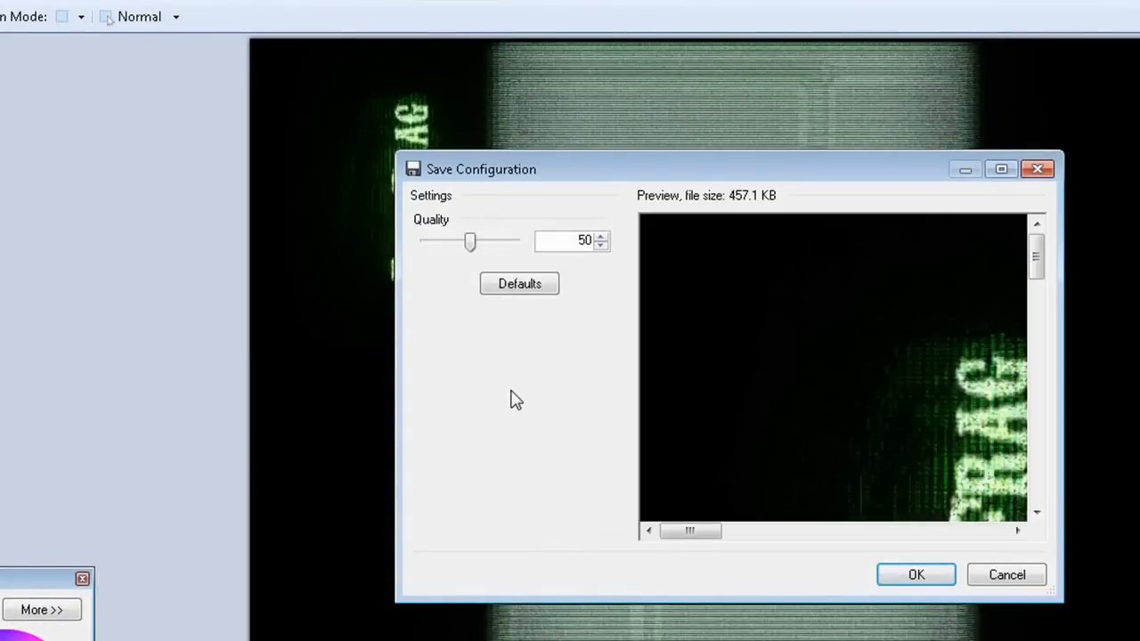
Confirm JPEG quality 50 and flatten the layers to complete the save
click(916, 574)
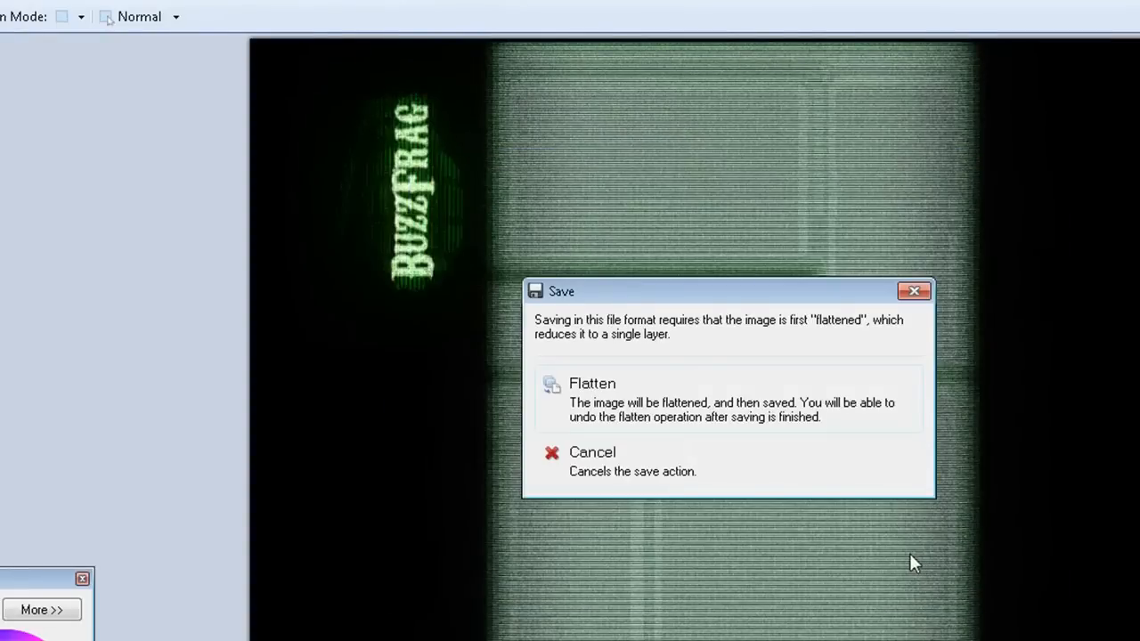
click(592, 383)
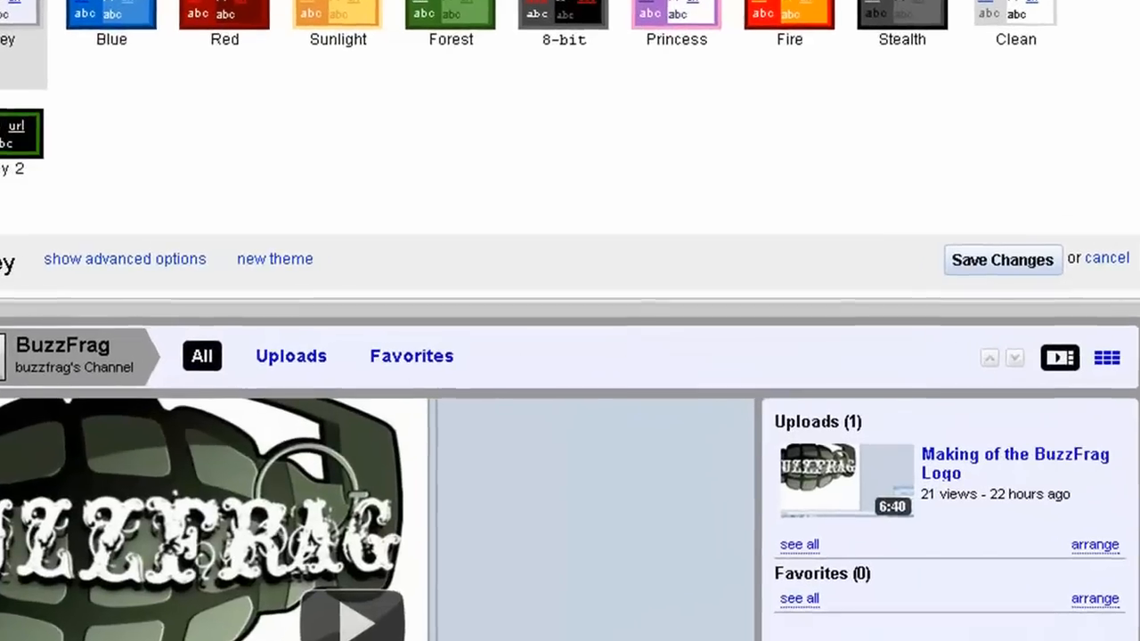
Reveal advanced theme options and choose the green screen image as channel background
click(124, 258)
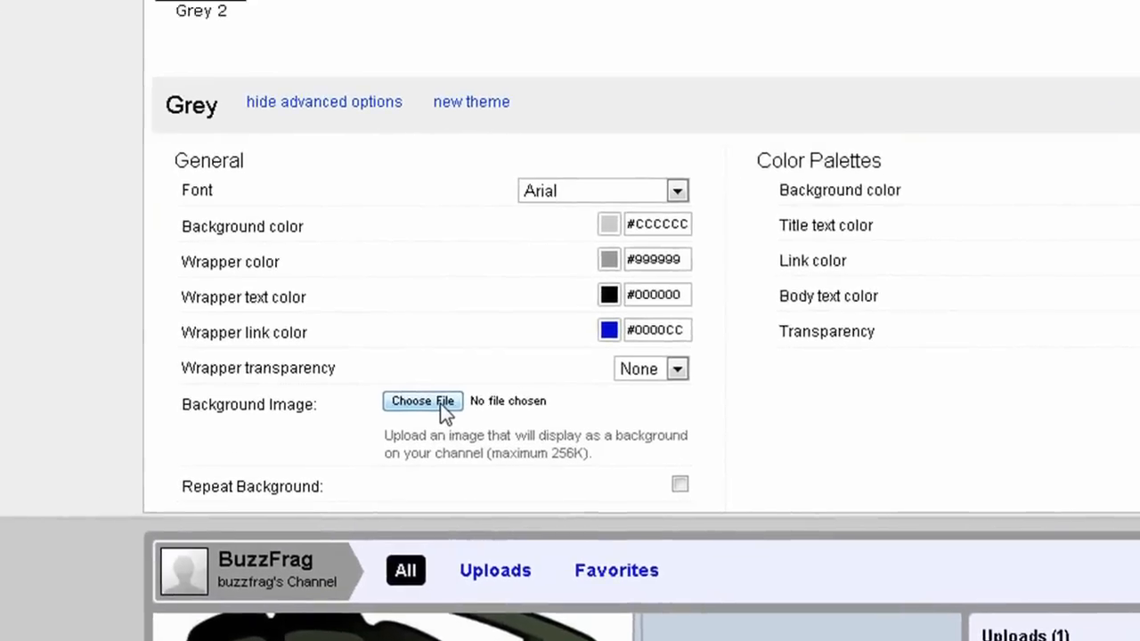
click(422, 400)
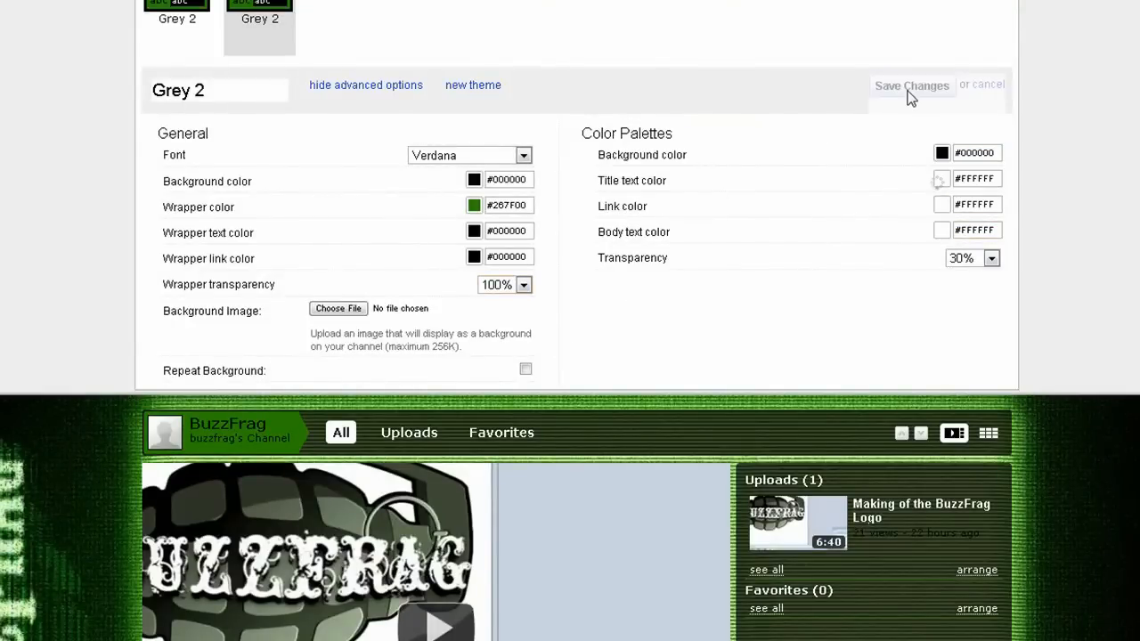
scroll(down, 3)
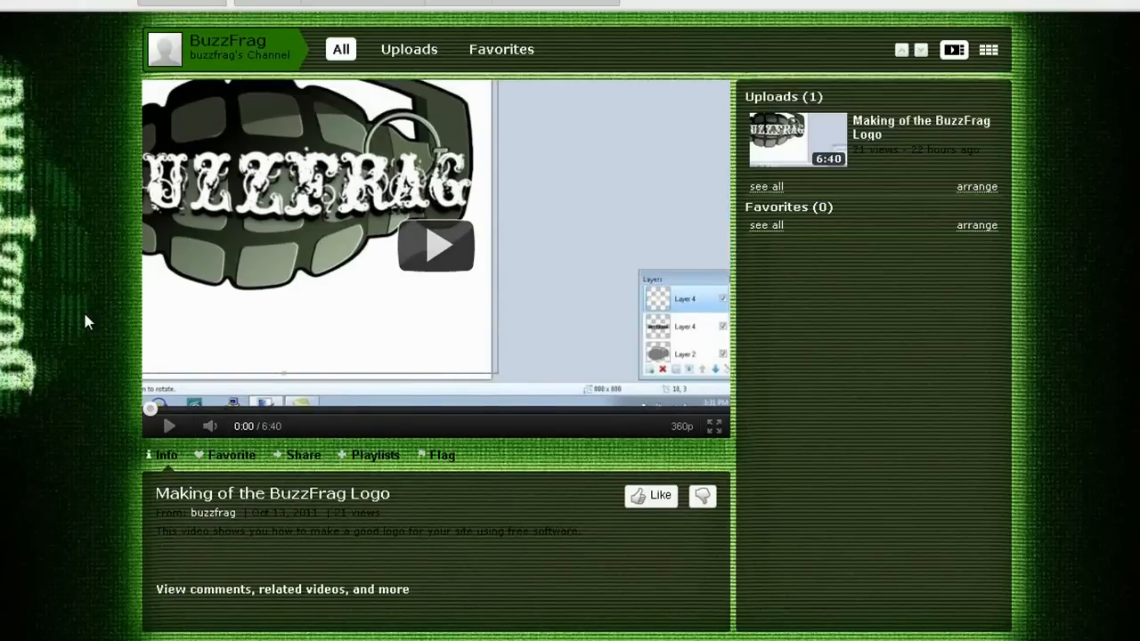